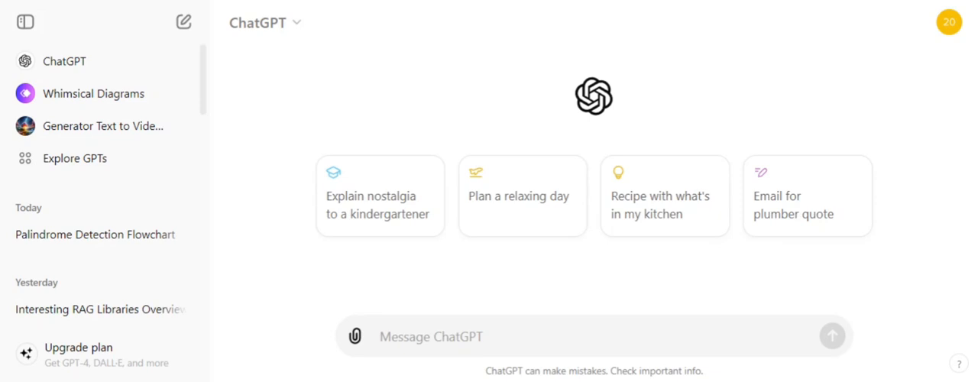
Browse the GPT store down to the By ChatGPT section and open Data Analyst's details.
left_click(458, 336)
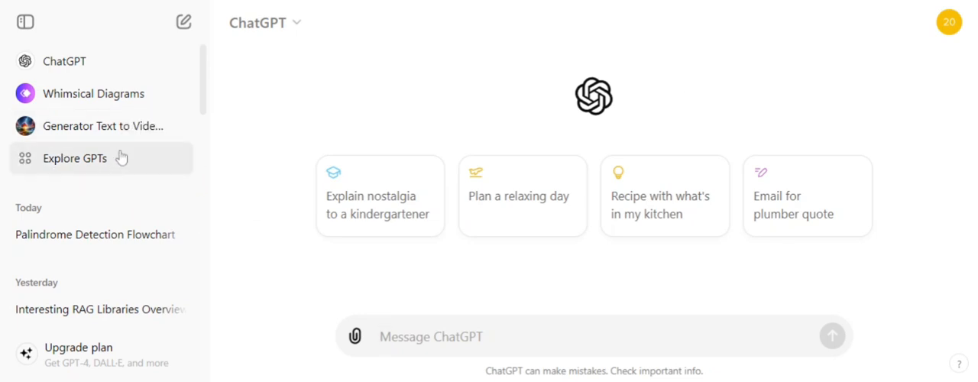
mouse_move(90, 167)
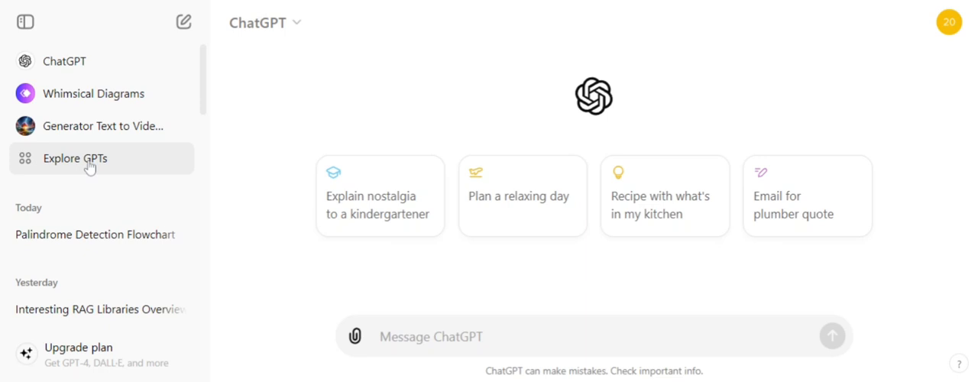
left_click(75, 159)
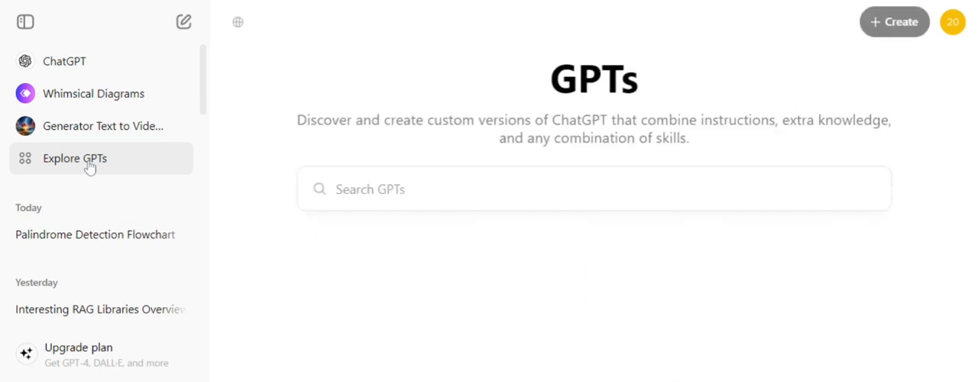
left_click(74, 158)
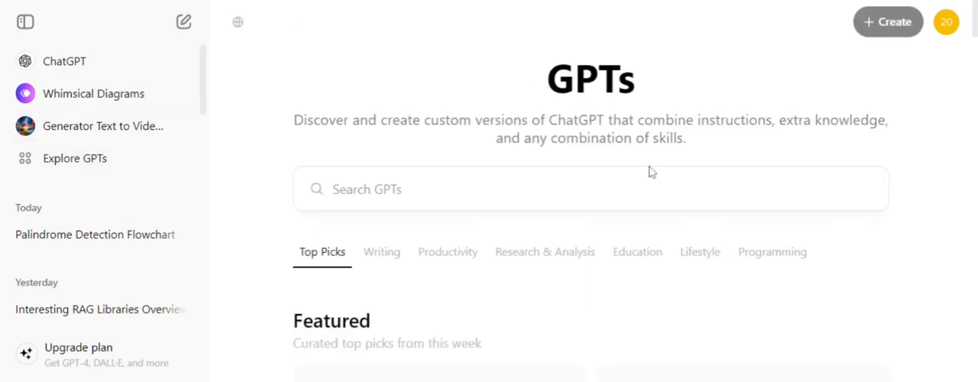
scroll("down", 3)
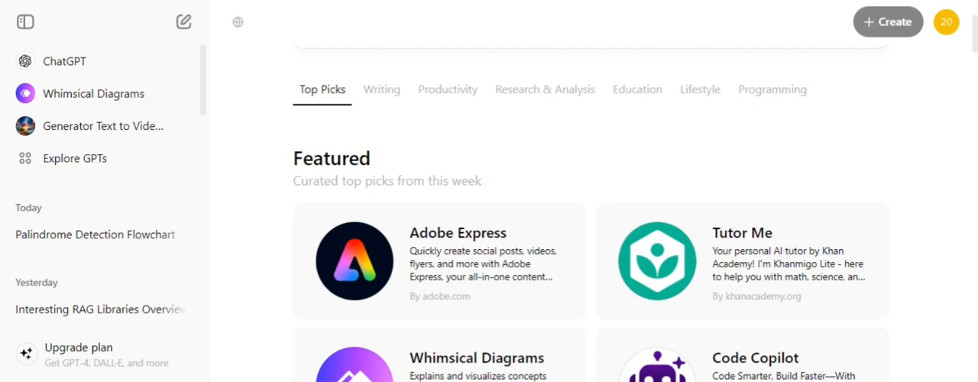
scroll("down", 3)
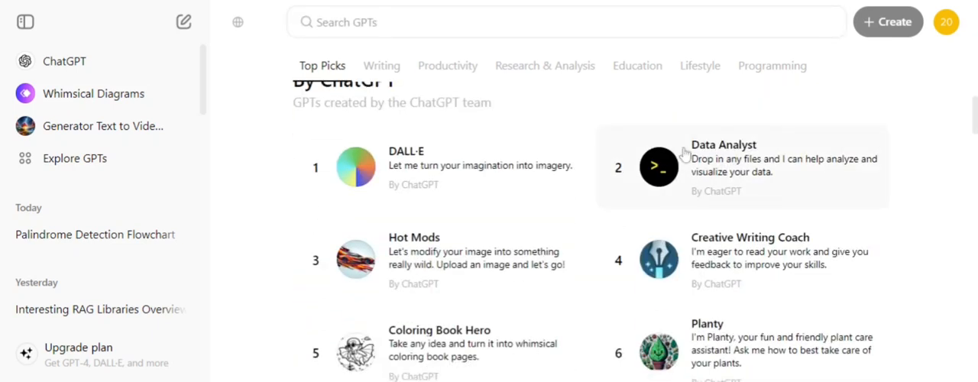
mouse_move(709, 162)
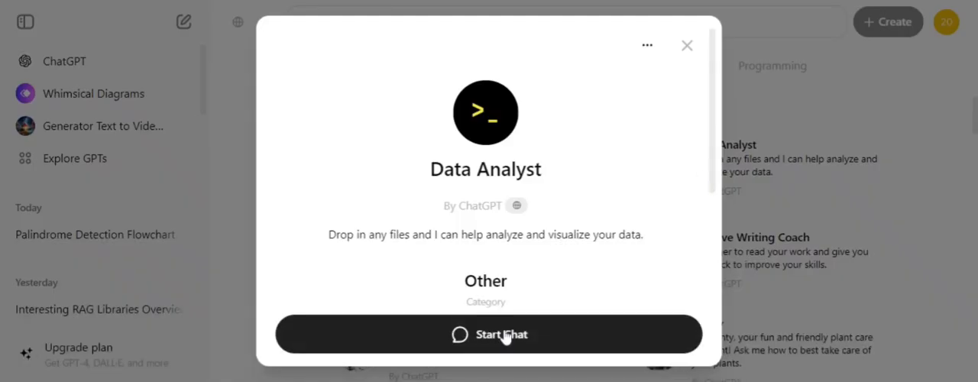
Start a Data Analyst chat and send the attached titanic.csv for analysis.
left_click(489, 335)
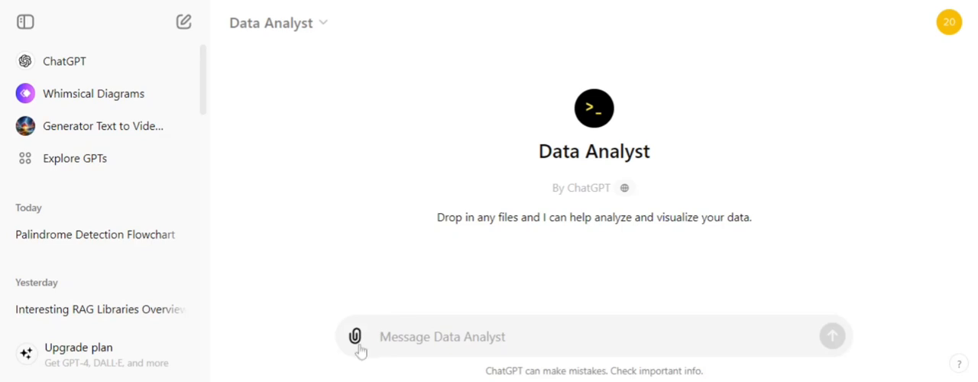
mouse_move(407, 308)
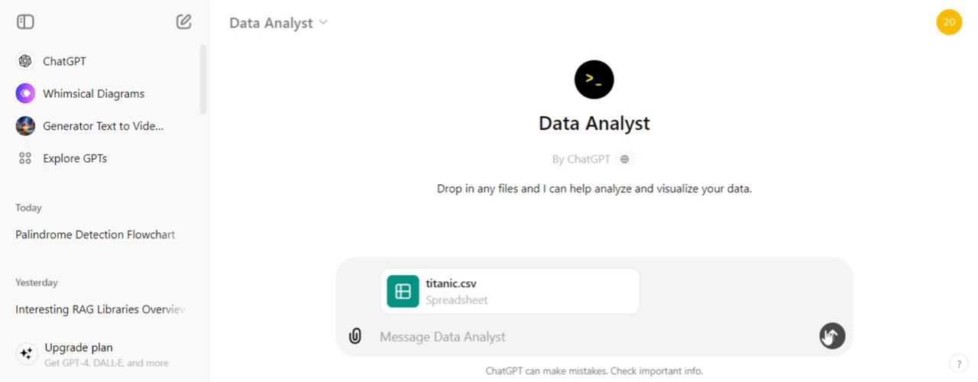
left_click(832, 336)
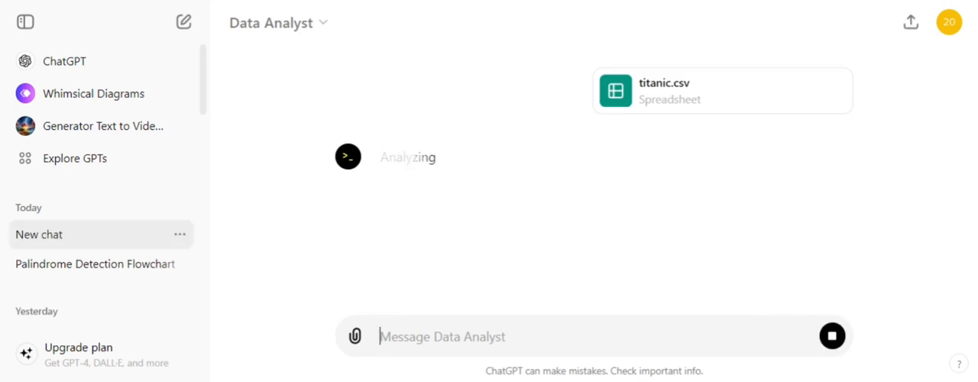
mouse_move(494, 178)
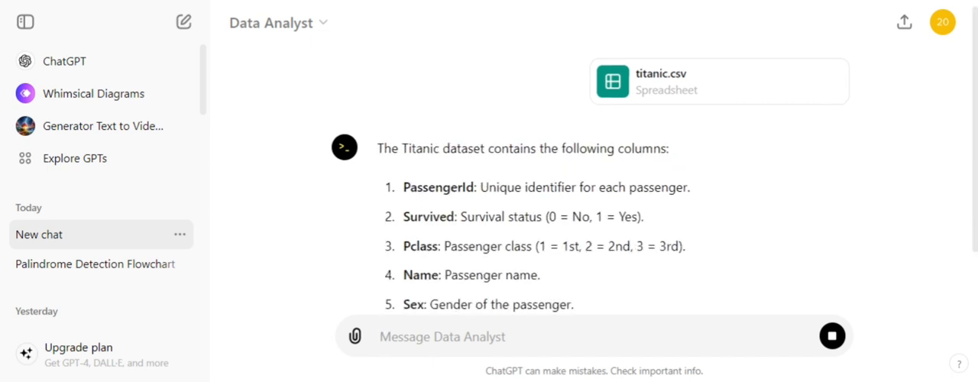
Review the twelve-column Titanic summary, then focus the message box for a follow-up.
scroll("down", 3)
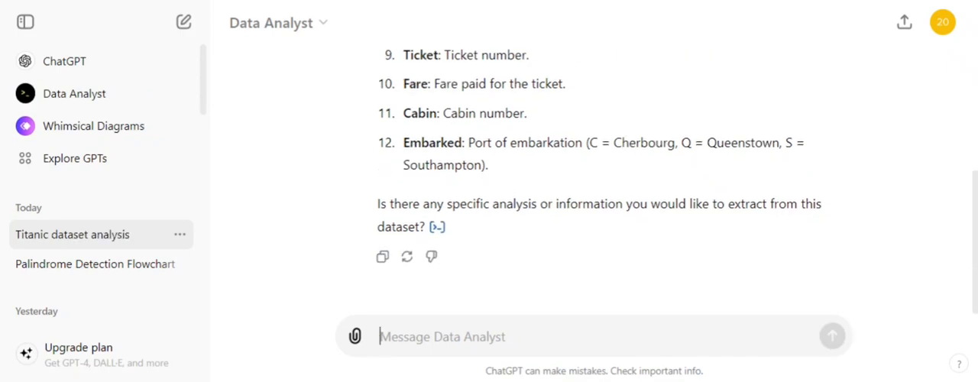
left_click(442, 336)
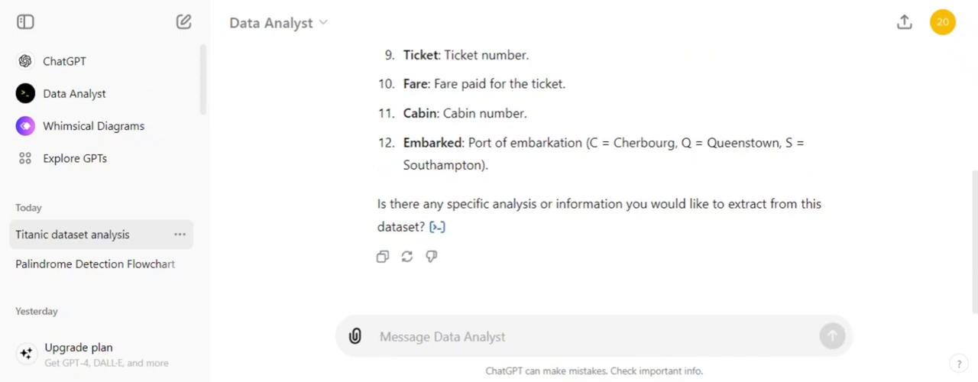
Ask Data Analyst to 'plot some visualizations' of the Titanic data.
type("p")
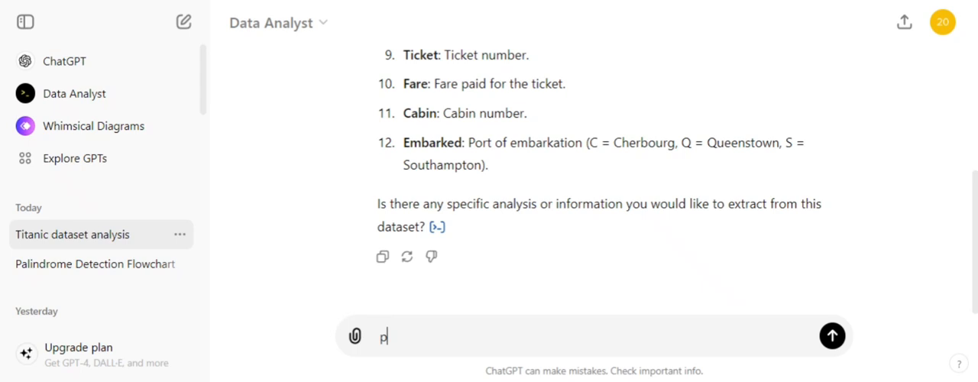
type("lot som")
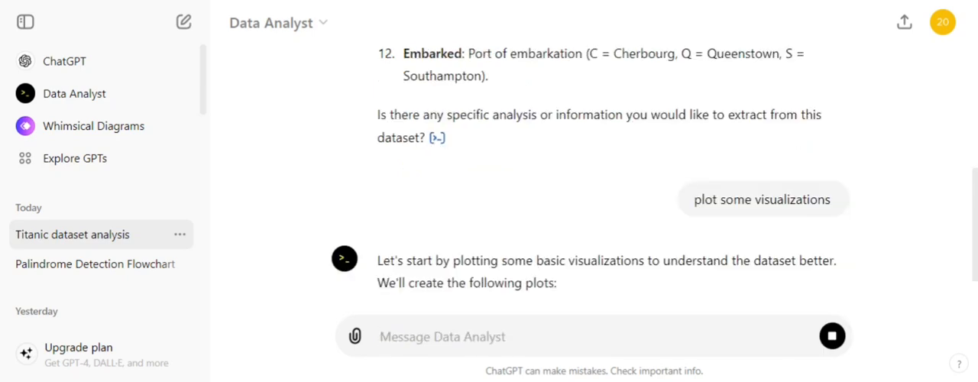
mouse_move(676, 233)
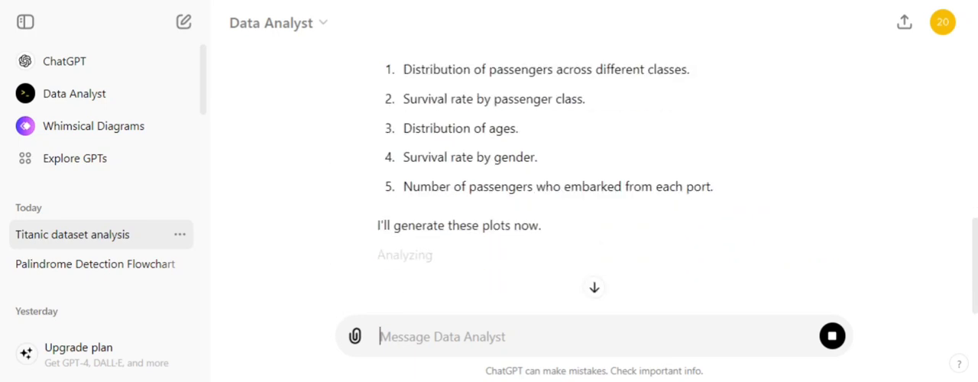
mouse_move(675, 233)
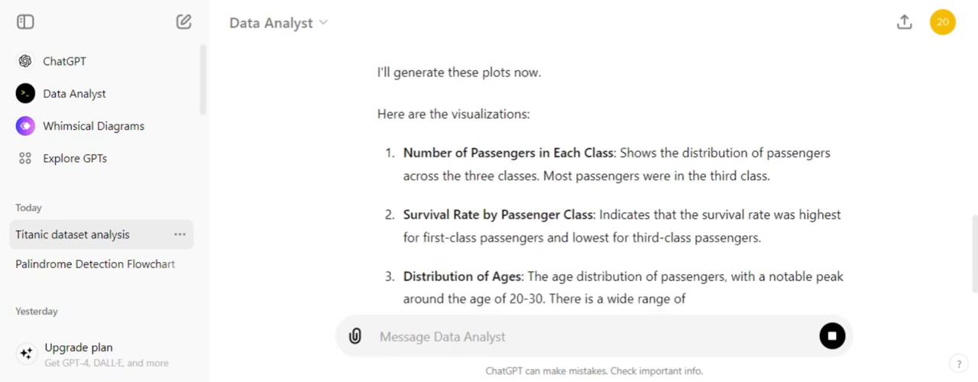
Scroll through the five generated Titanic bar charts and age histogram with their explanations.
scroll("down", 3)
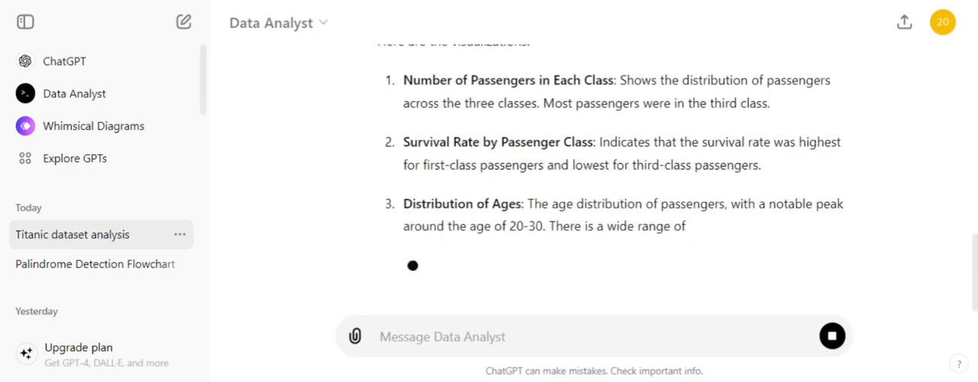
scroll("down", 3)
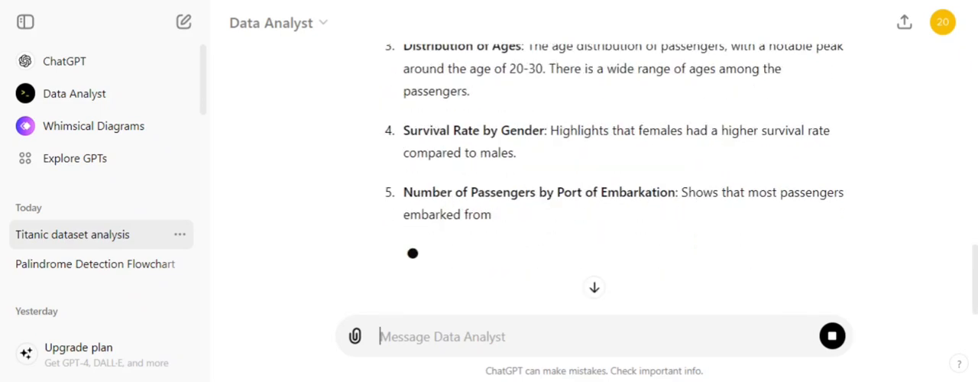
scroll("down", 3)
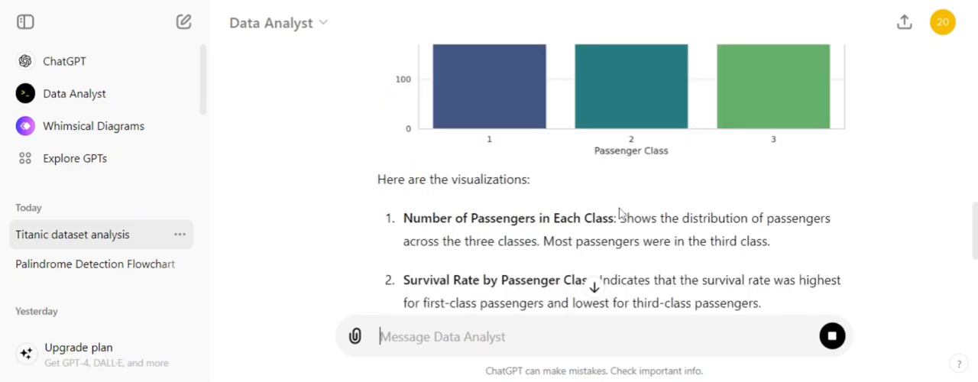
scroll("down", 3)
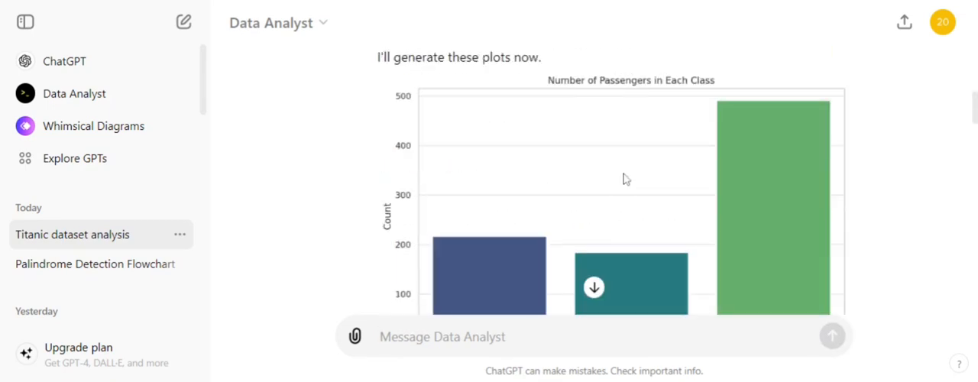
scroll("down", 3)
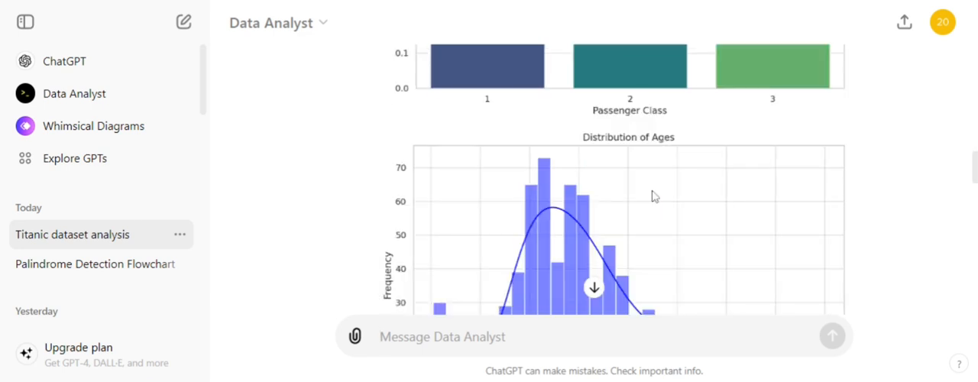
scroll("down", 3)
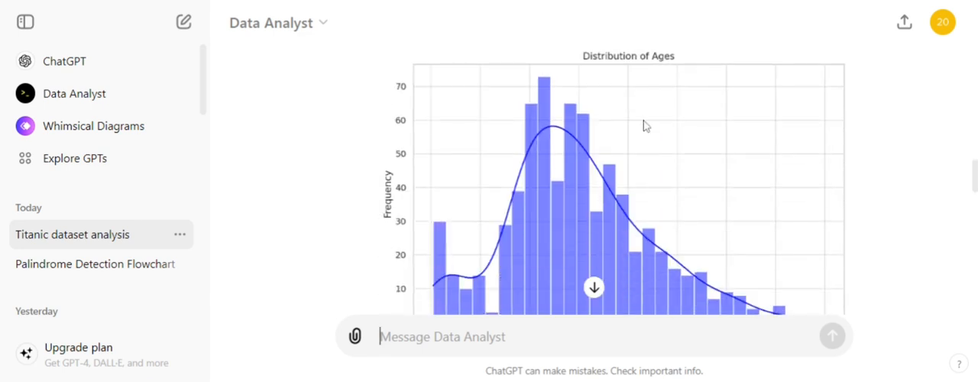
scroll("down", 3)
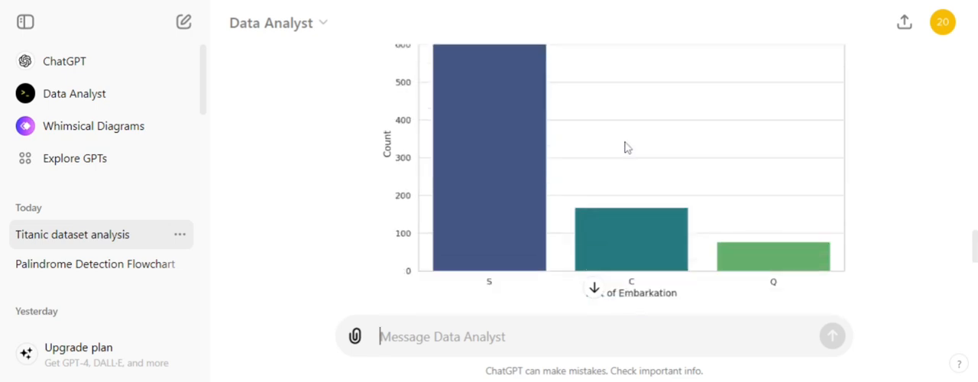
scroll("down", 3)
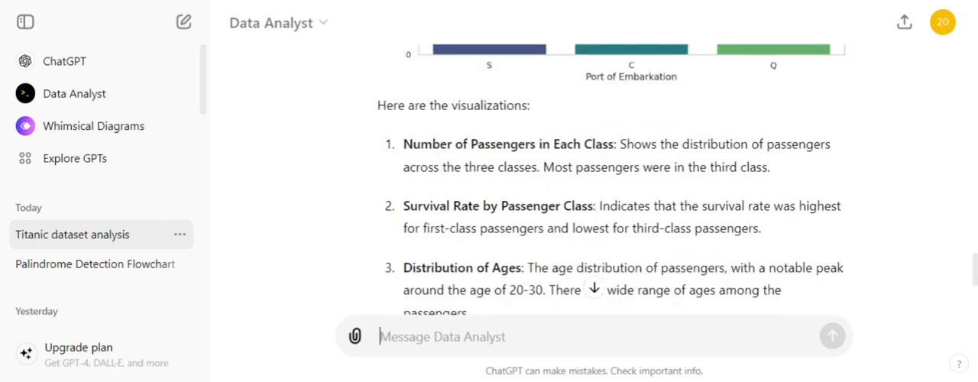
scroll("down", 3)
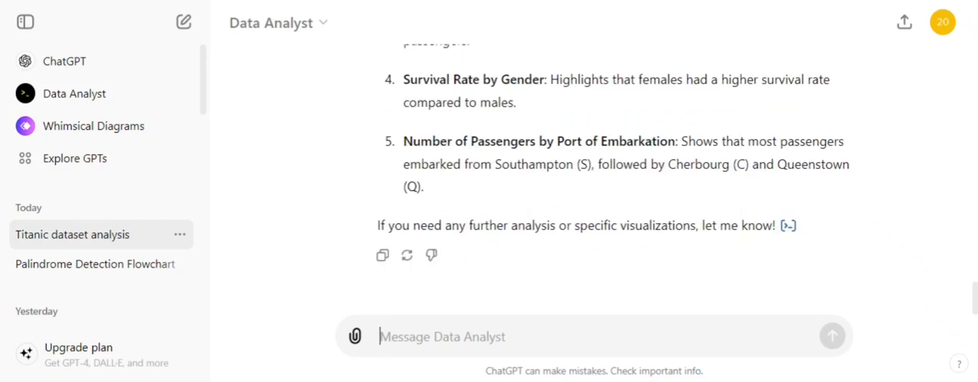
scroll("down", 3)
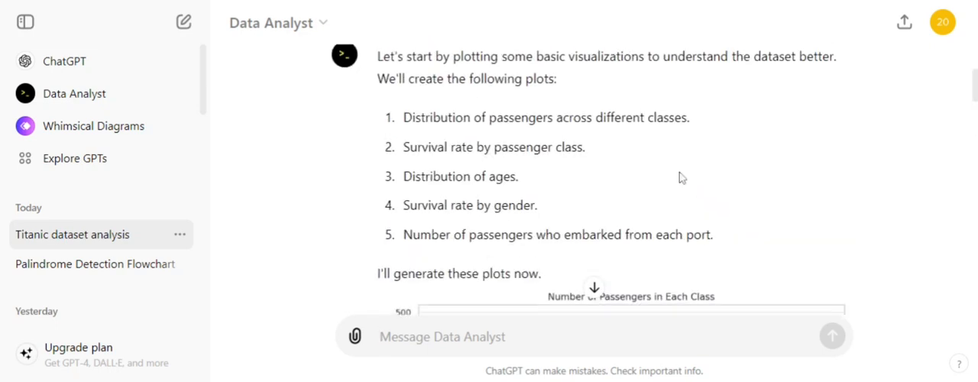
scroll("down", 3)
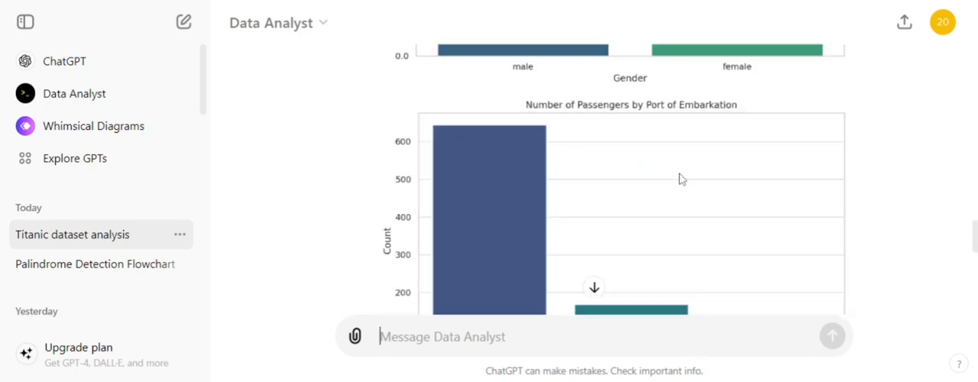
scroll("down", 3)
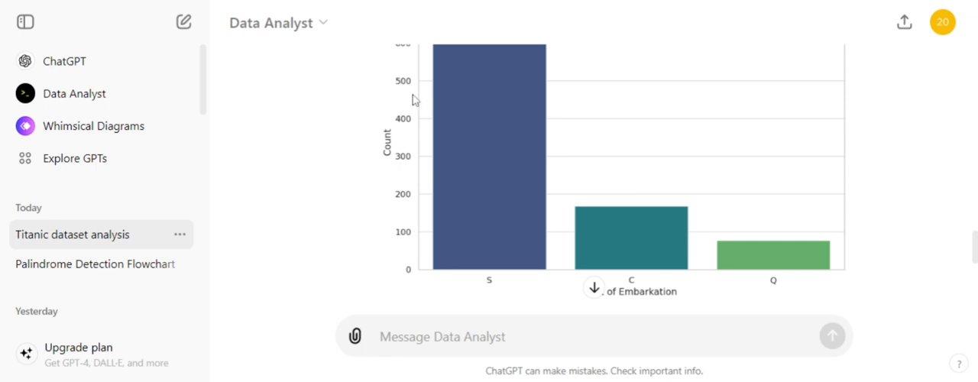
mouse_move(277, 104)
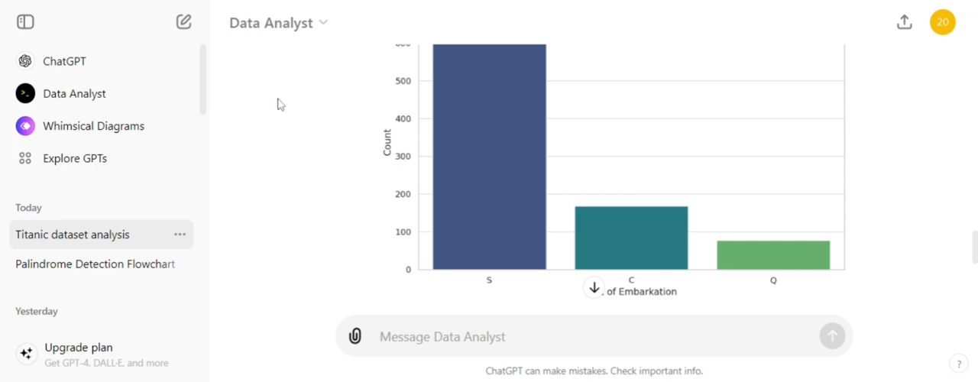